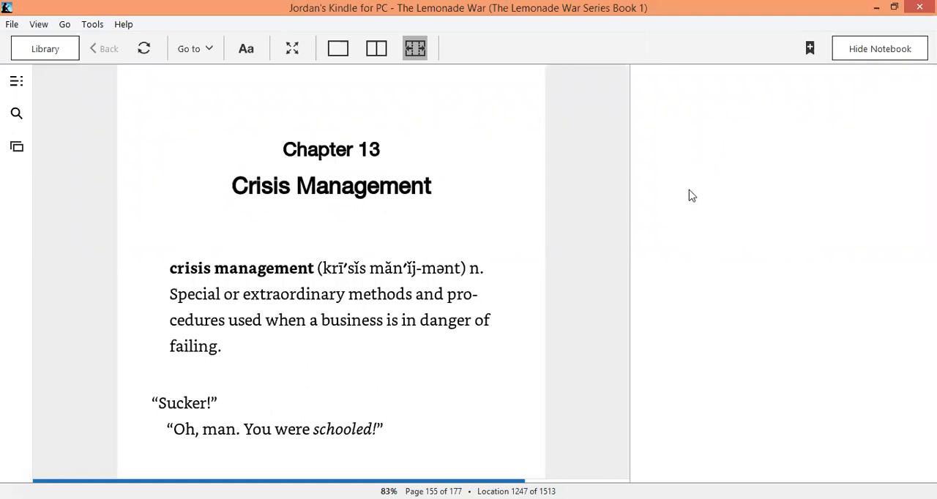
pyautogui.moveTo(593, 274)
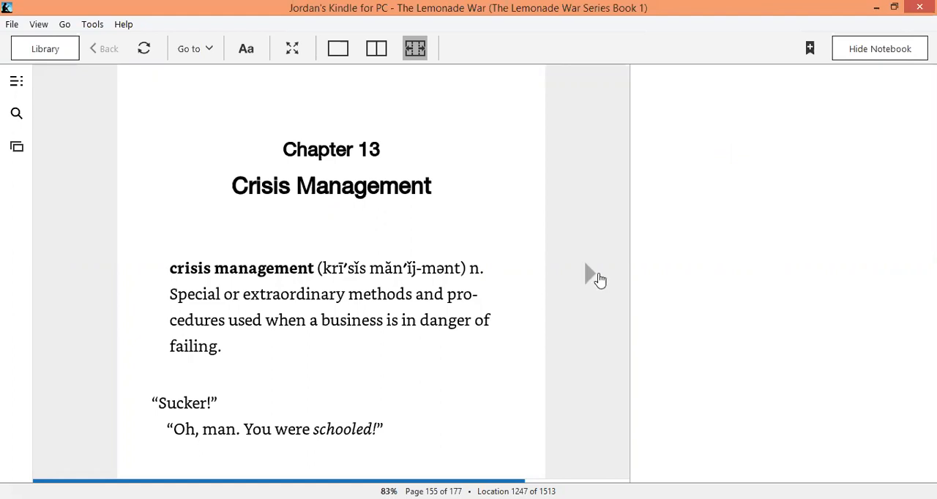
pyautogui.moveTo(574, 284)
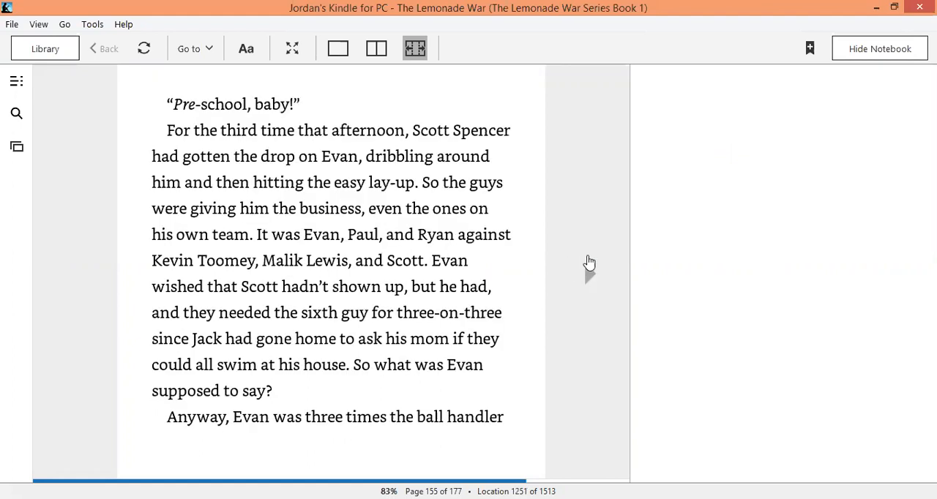
pyautogui.moveTo(593, 252)
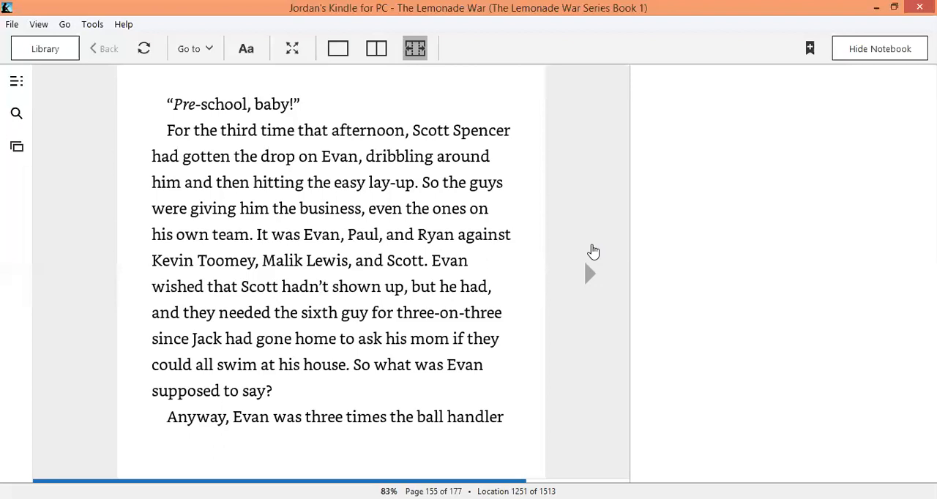
pyautogui.moveTo(591, 273)
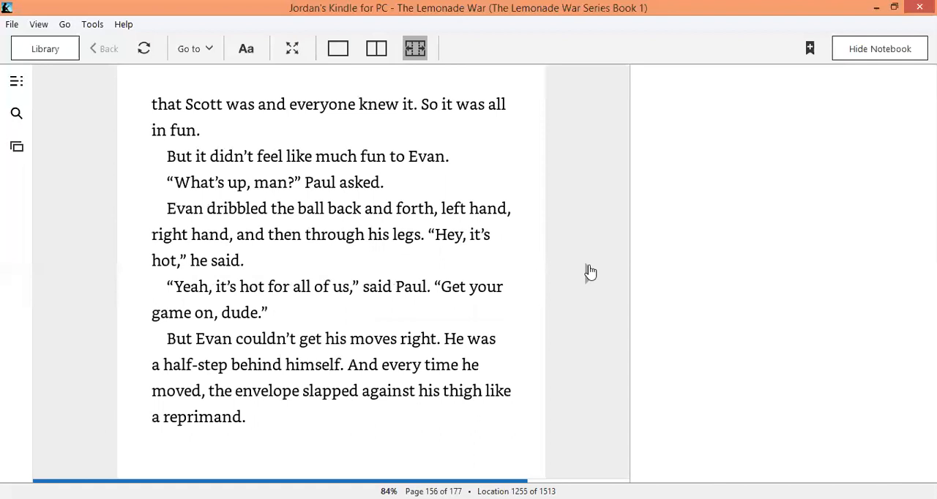
pyautogui.moveTo(592, 267)
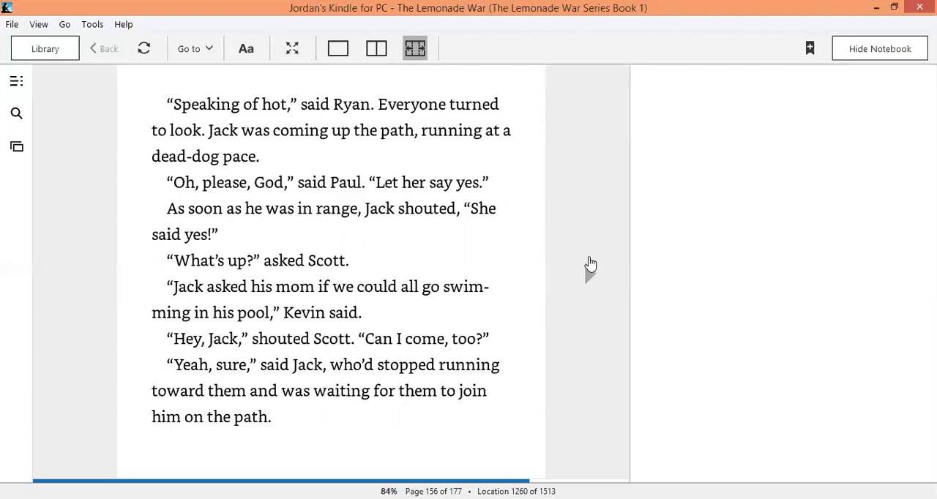
pyautogui.moveTo(592, 265)
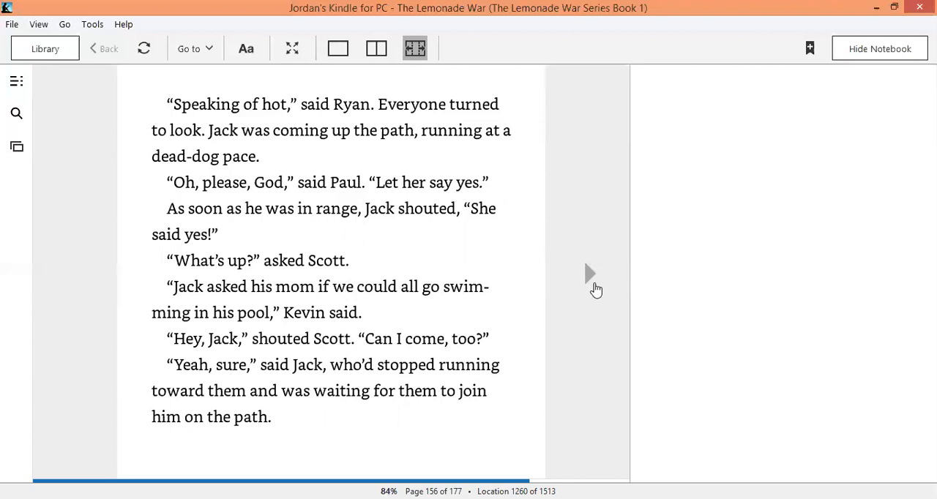
pyautogui.moveTo(591, 284)
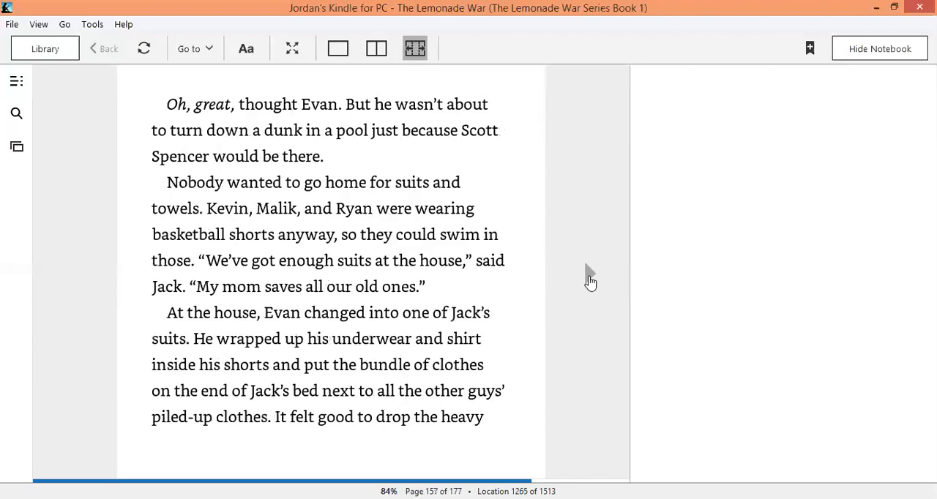
pyautogui.moveTo(586, 283)
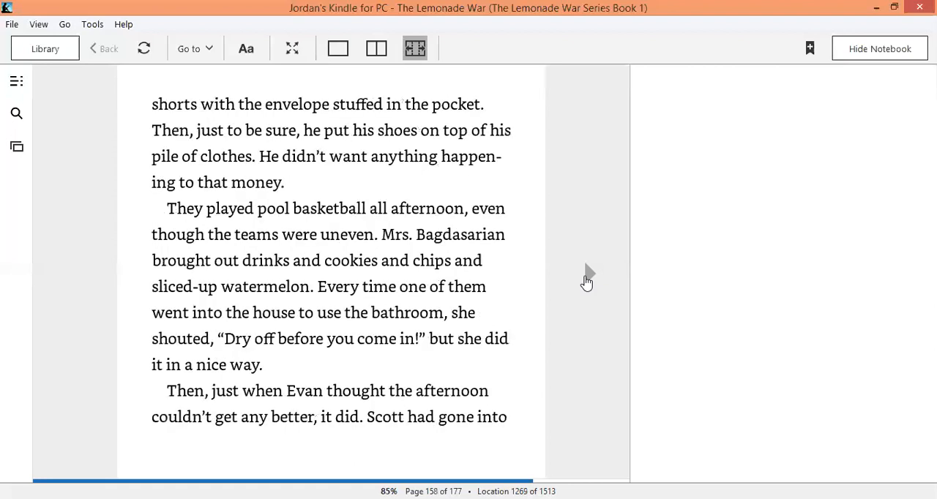
pyautogui.moveTo(590, 280)
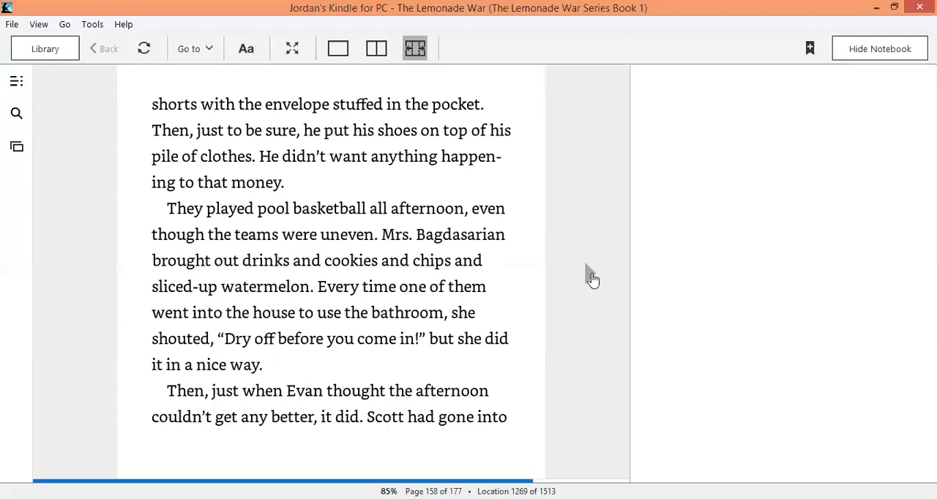
pyautogui.moveTo(598, 283)
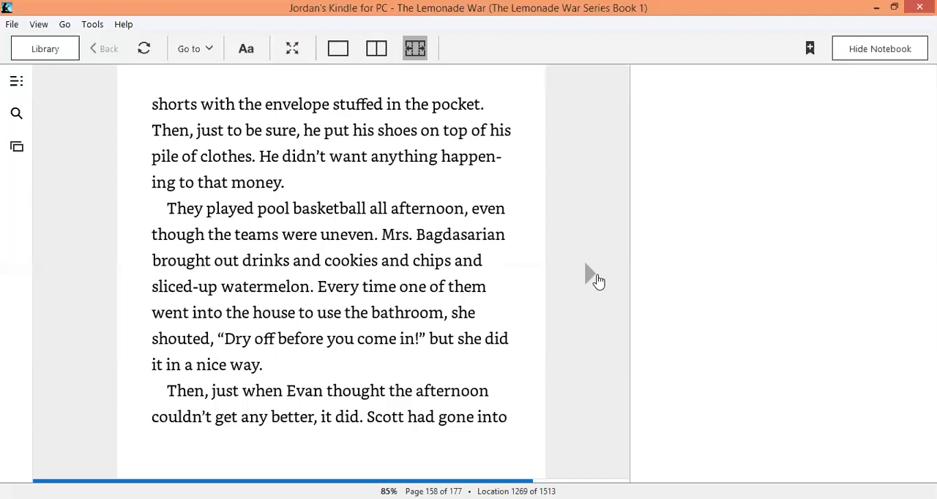
# Step: Advance from page 157 to page 158 of 177, where Scott leaves the pool game
pyautogui.click(593, 280)
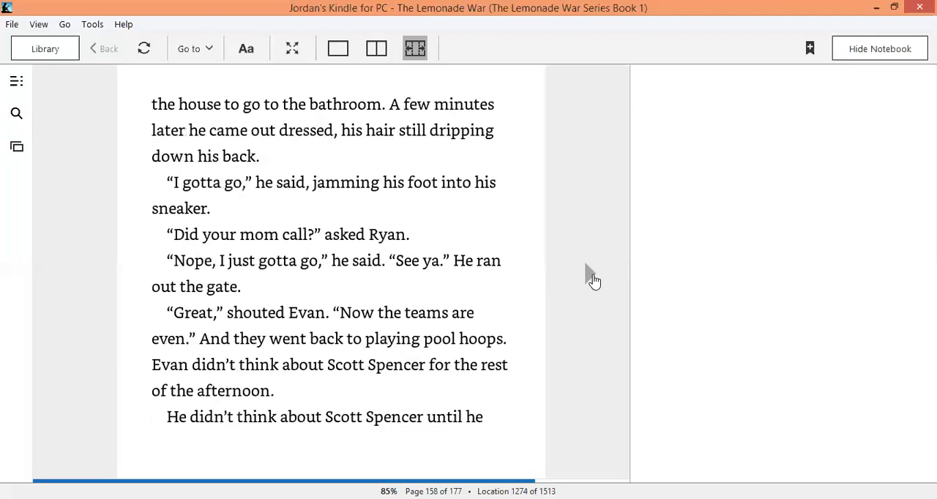